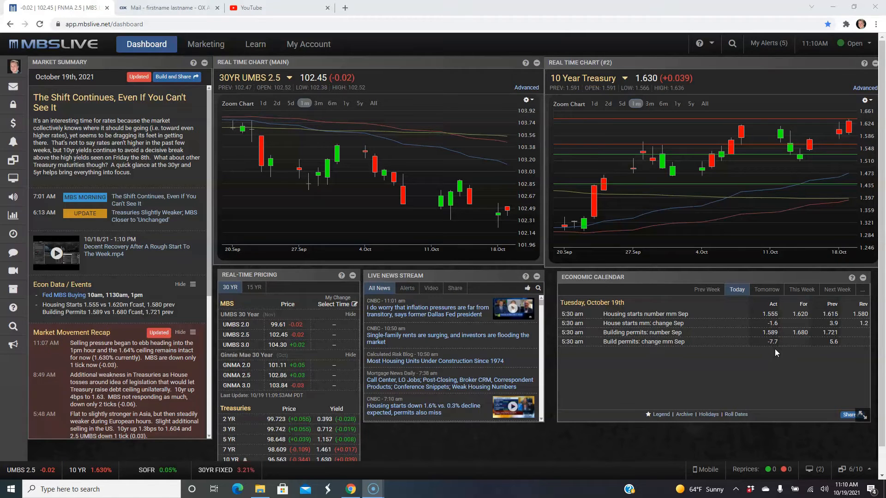
pyautogui.moveTo(815, 314)
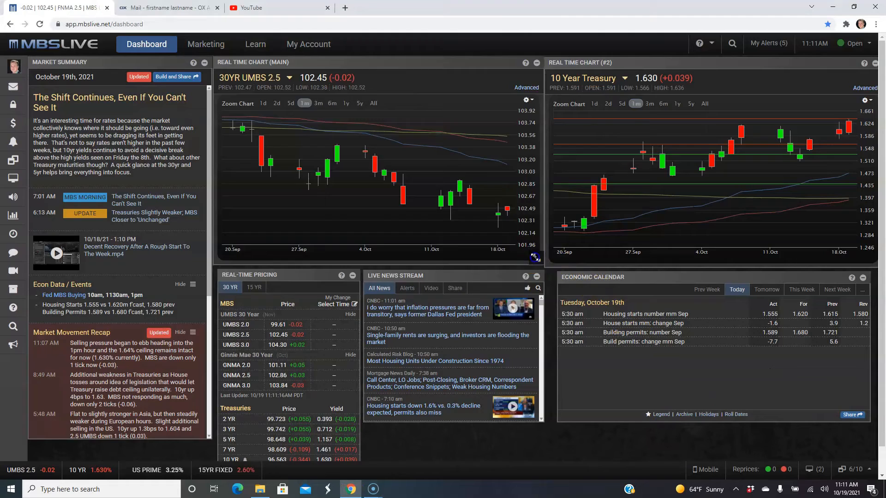
# Enlarge the 30YR UMBS 2.5 chart, view one day of candles, then return to one month
pyautogui.click(535, 257)
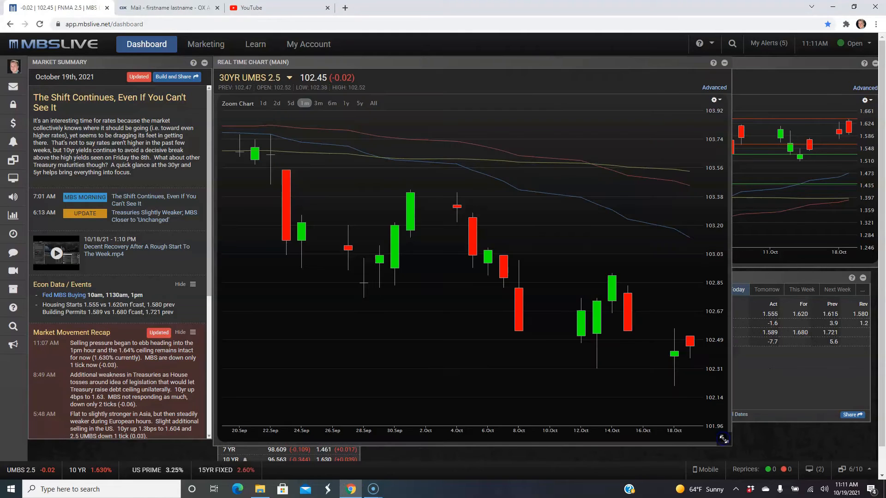
pyautogui.moveTo(691, 342)
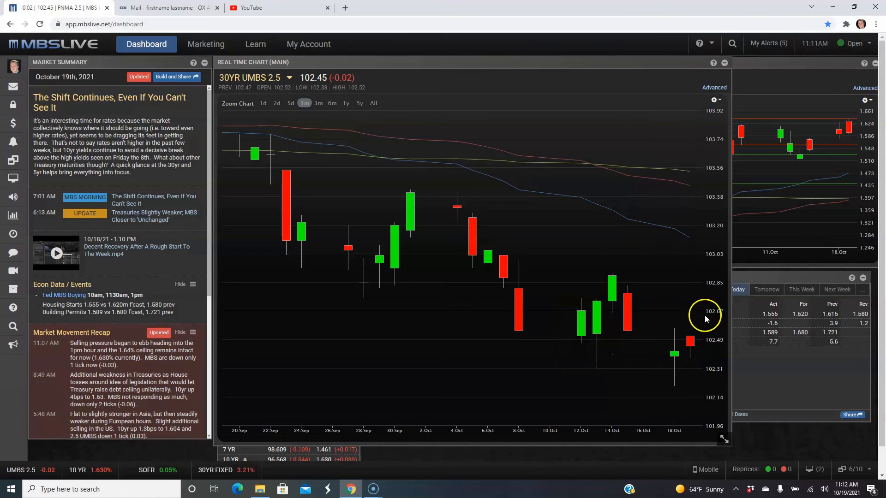
pyautogui.moveTo(689, 311)
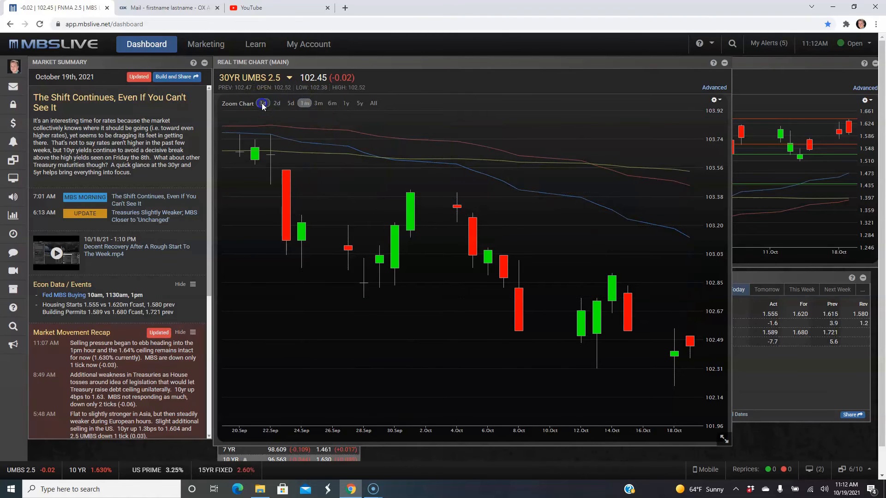
pyautogui.click(263, 103)
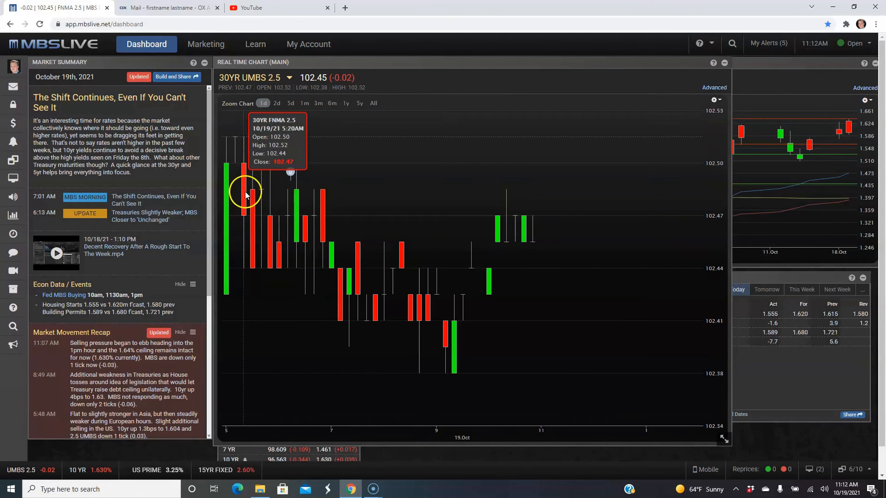
pyautogui.moveTo(221, 158)
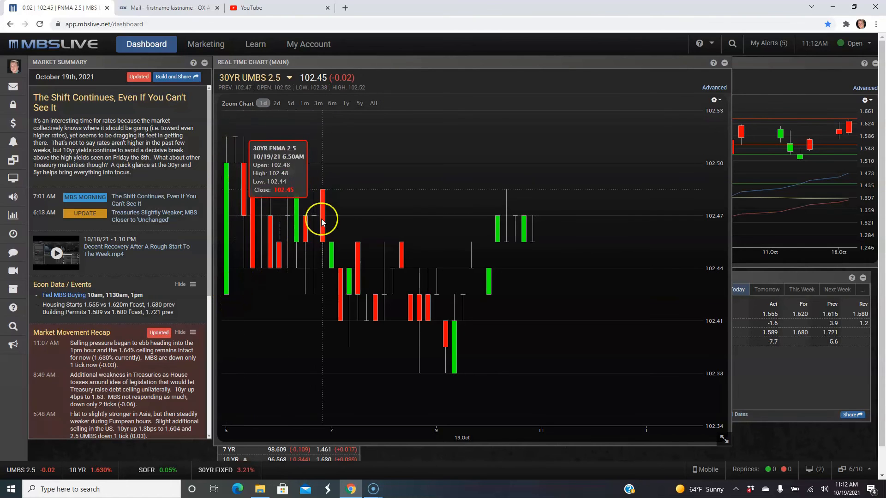
pyautogui.moveTo(616, 288)
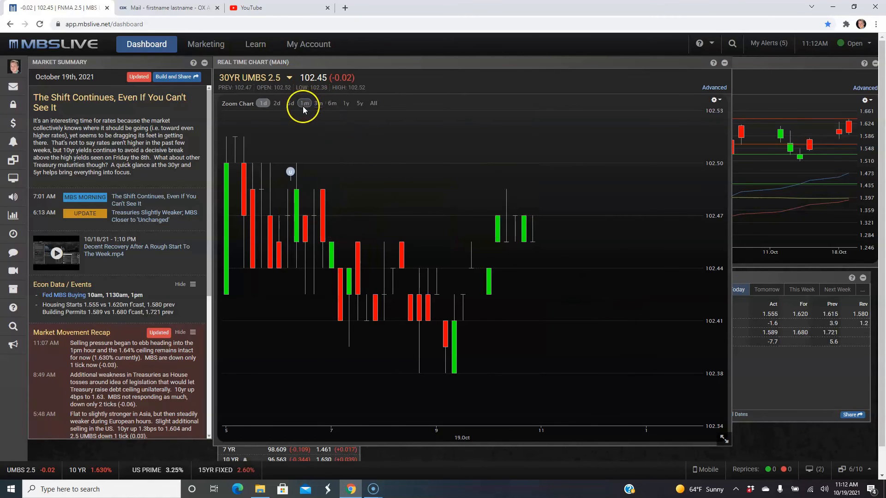
pyautogui.click(304, 103)
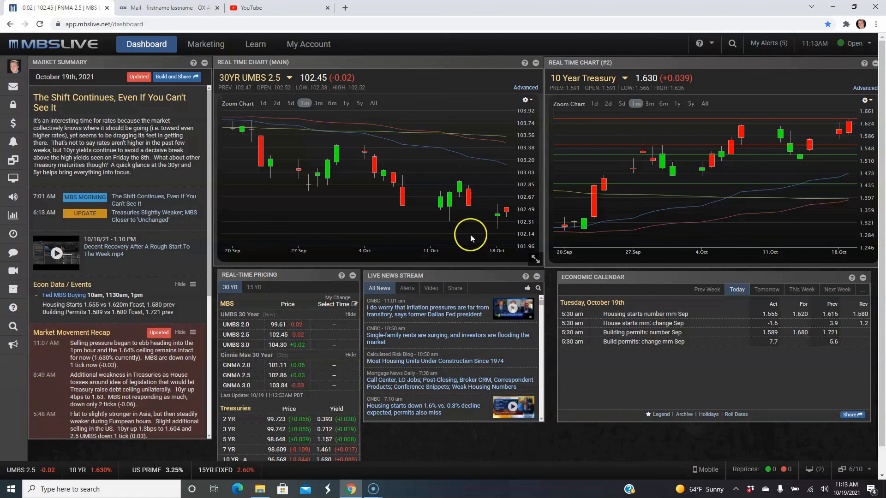
pyautogui.moveTo(508, 189)
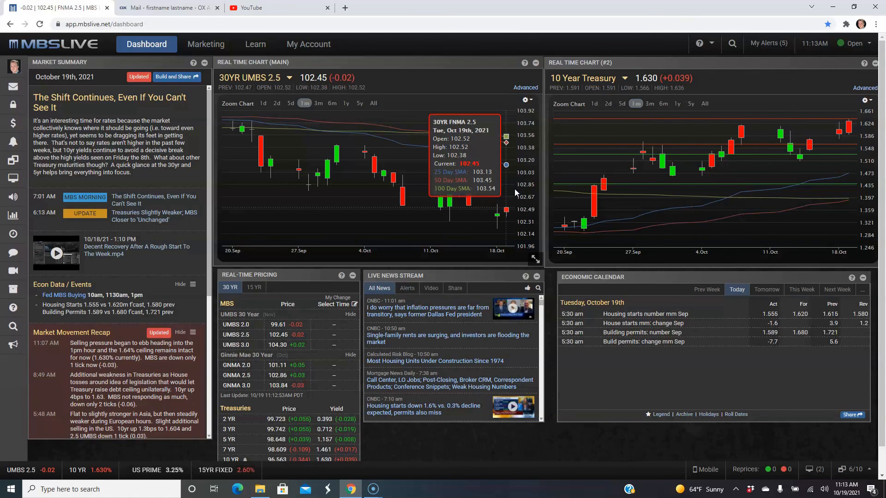
pyautogui.moveTo(458, 221)
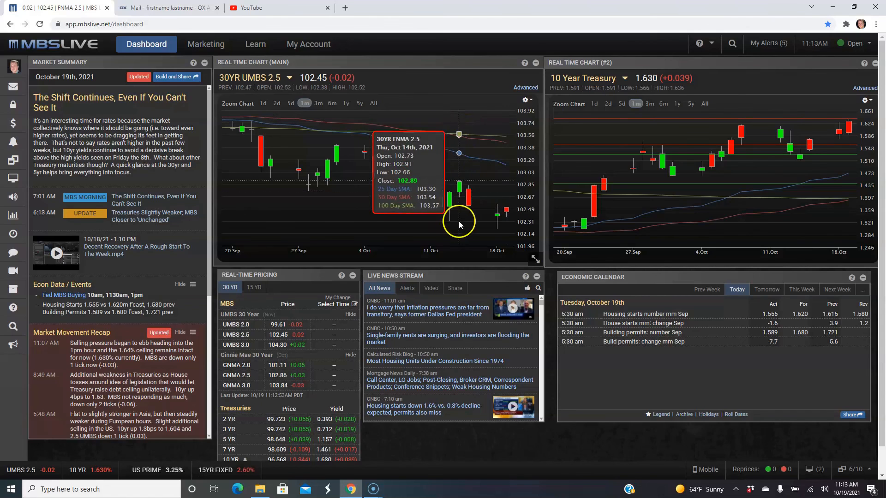
pyautogui.moveTo(480, 209)
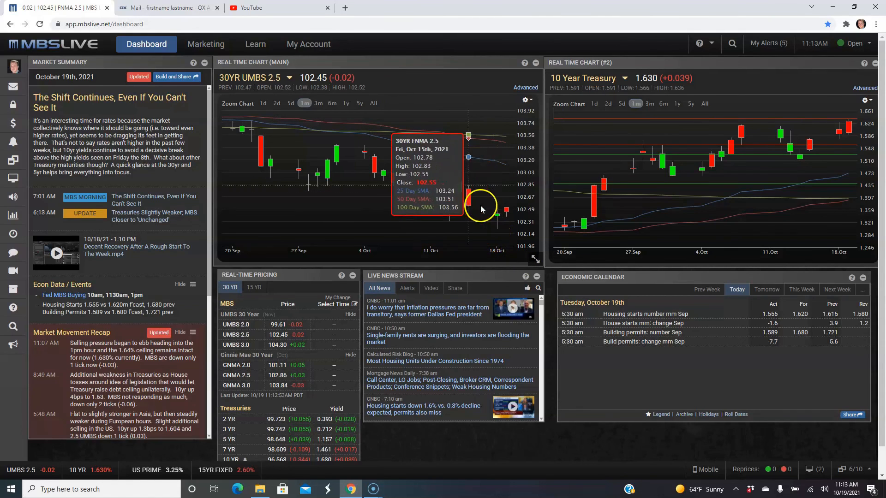